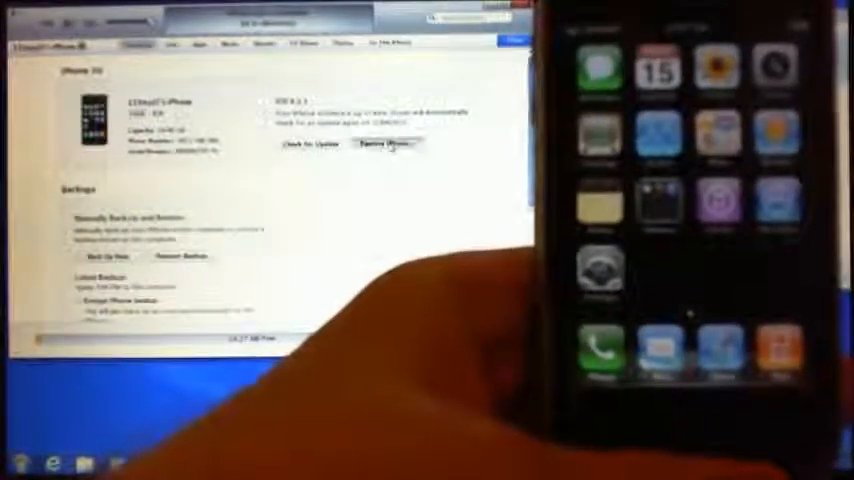
- Restore the connected iPhone to factory settings from its iTunes Summary page
left_click(385, 145)
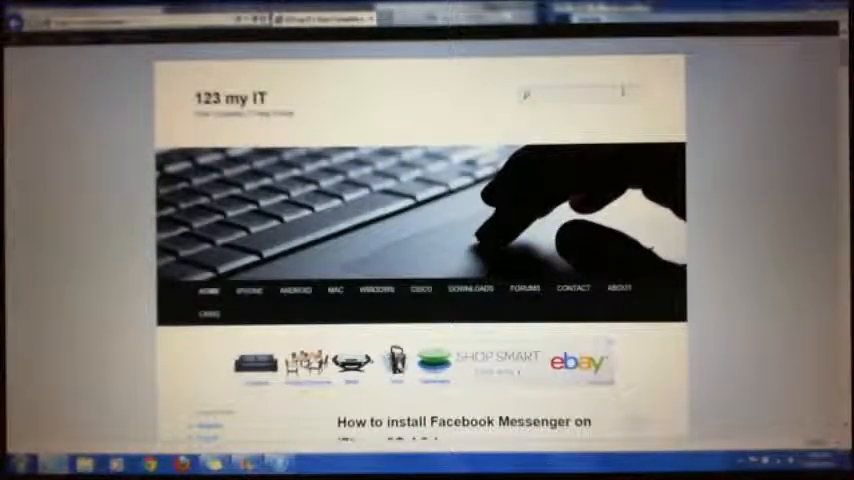
- Enter 'iphone' in the 123myIT site search box
type("iphone")
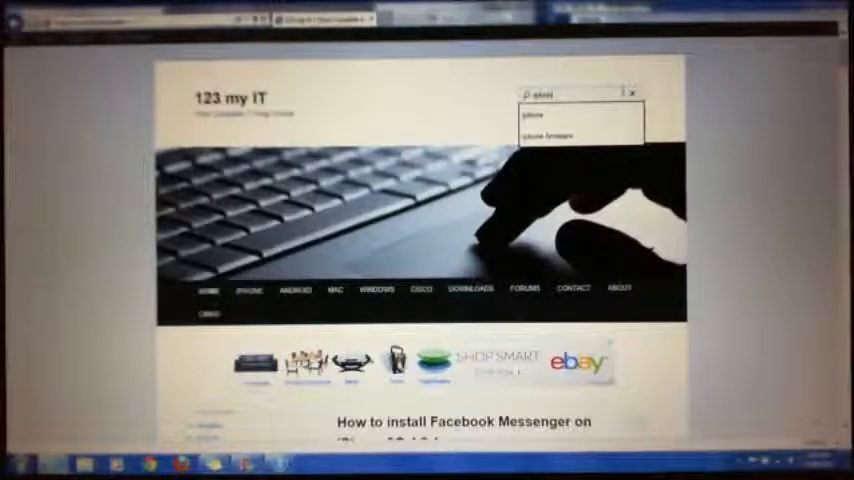